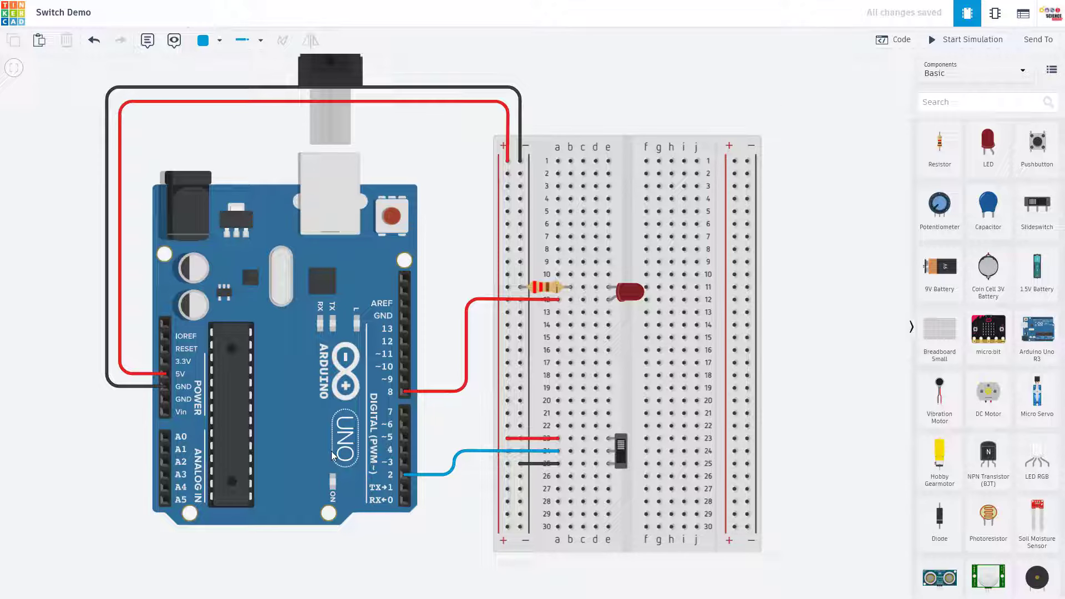
pyautogui.moveTo(464, 204)
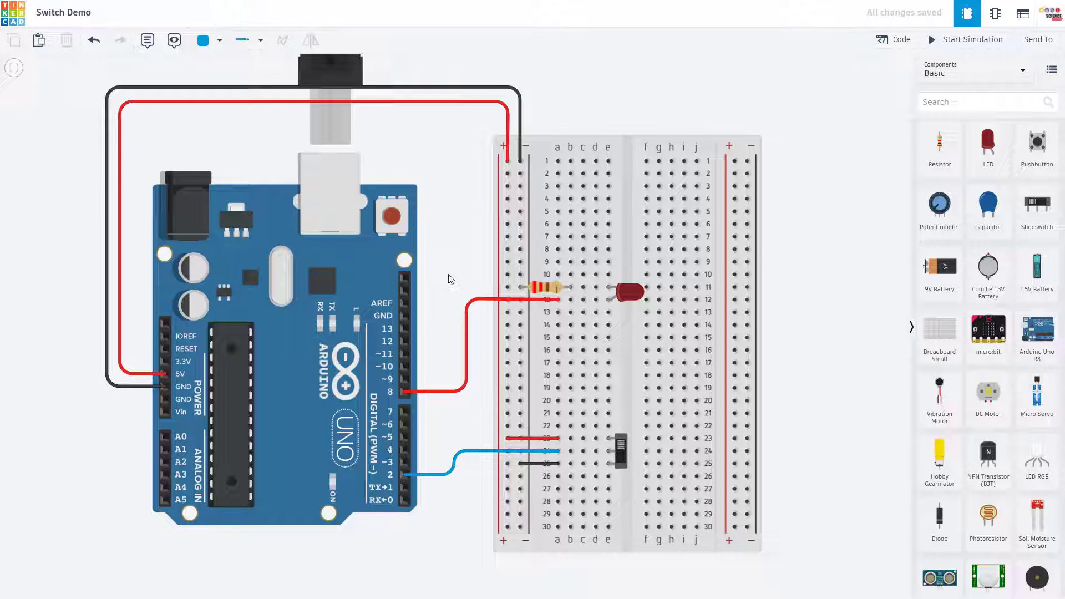
pyautogui.moveTo(439, 278)
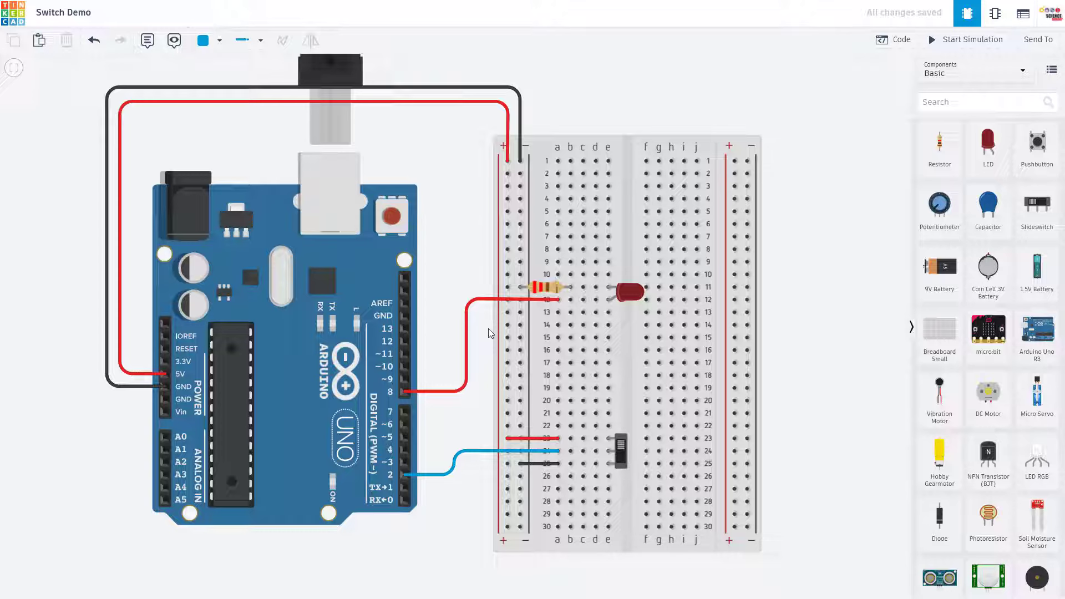
# Step: Inspect the LED's settings and the resistor's value on the breadboard
pyautogui.click(625, 291)
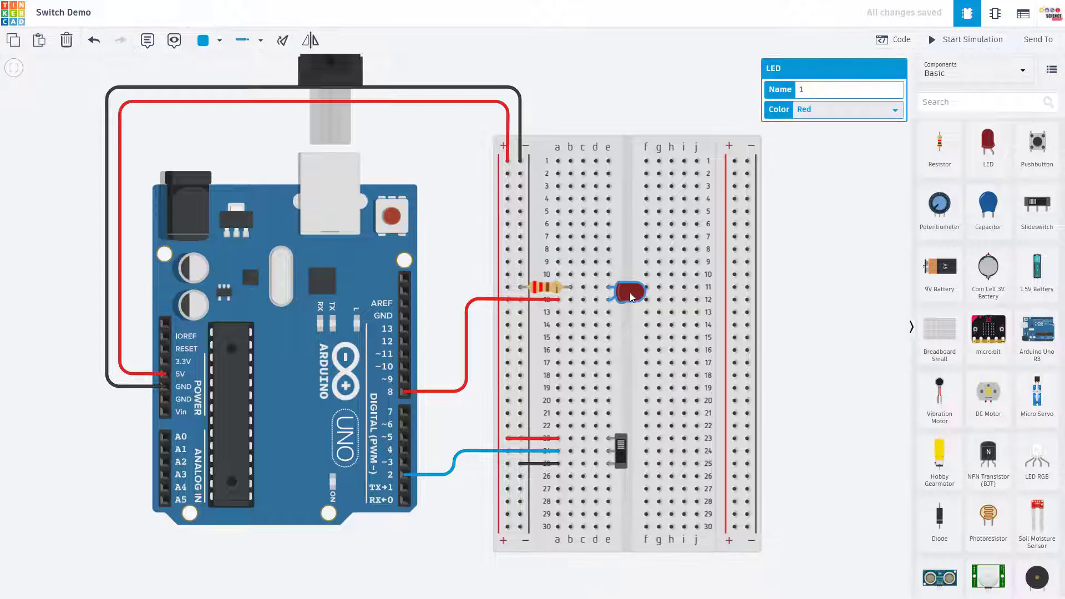
pyautogui.moveTo(403, 390)
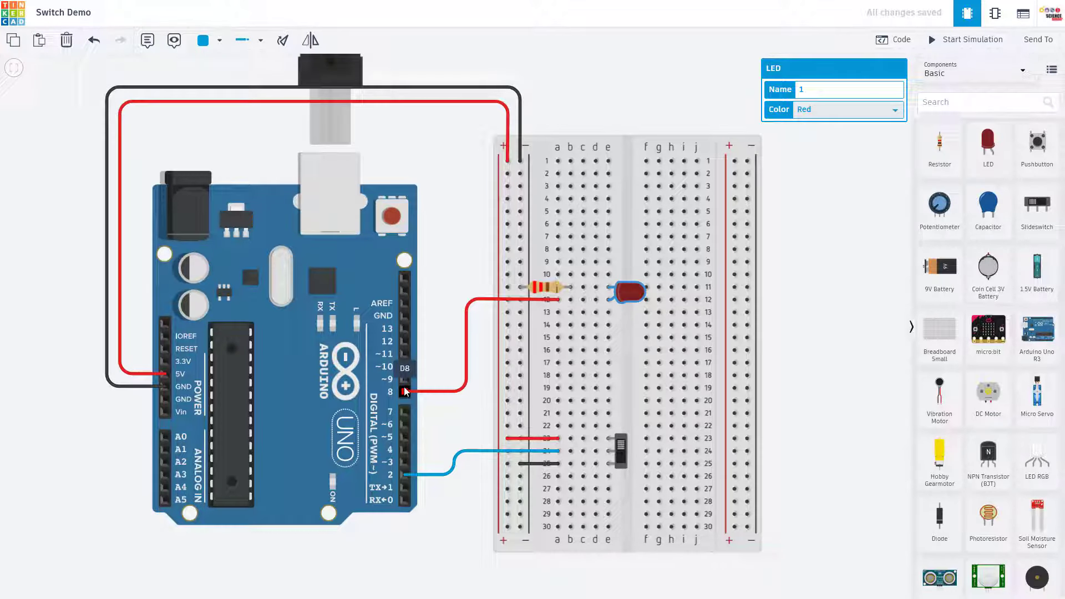
pyautogui.click(543, 288)
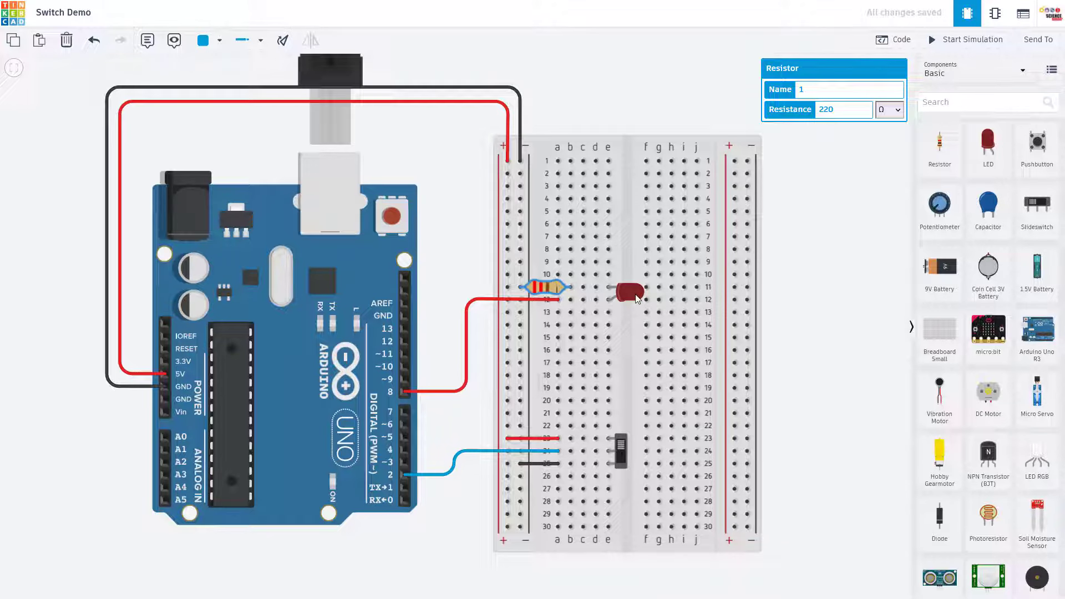
pyautogui.click(624, 293)
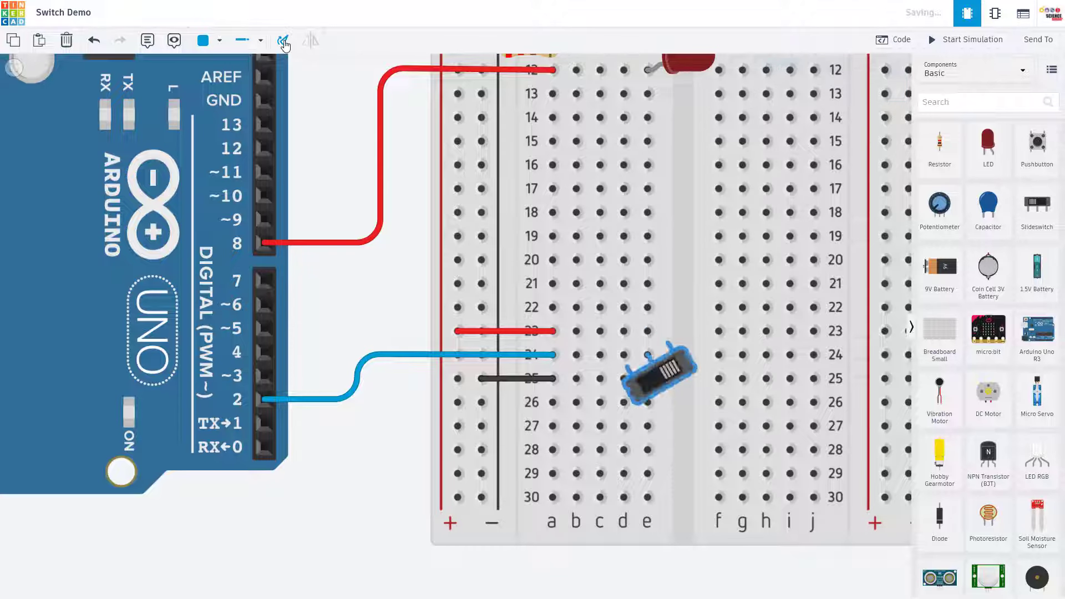
pyautogui.moveTo(657, 376); pyautogui.dragTo(647, 333)
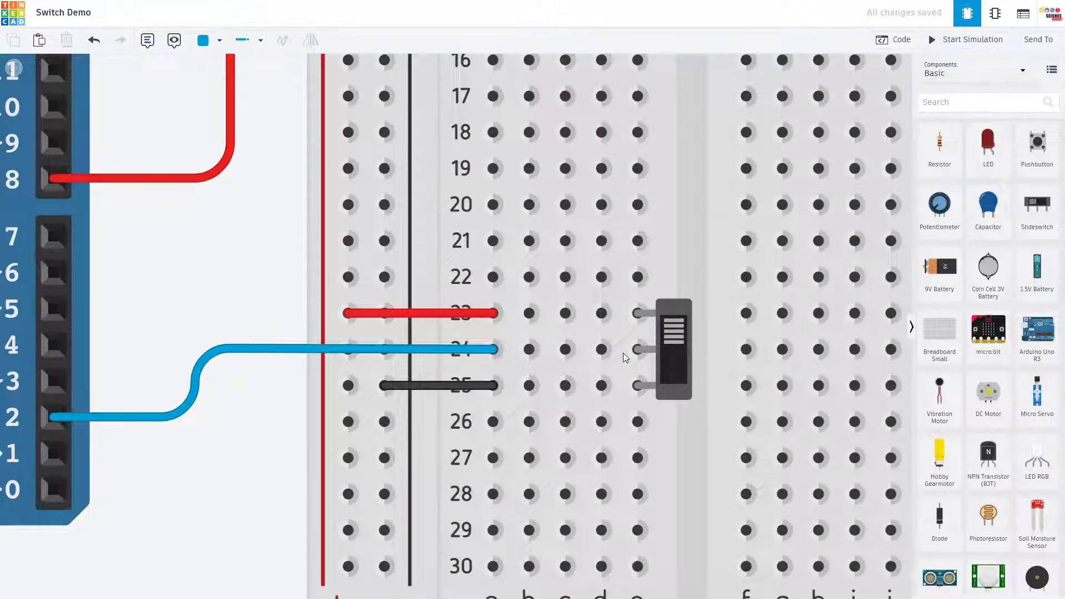
pyautogui.moveTo(53, 344)
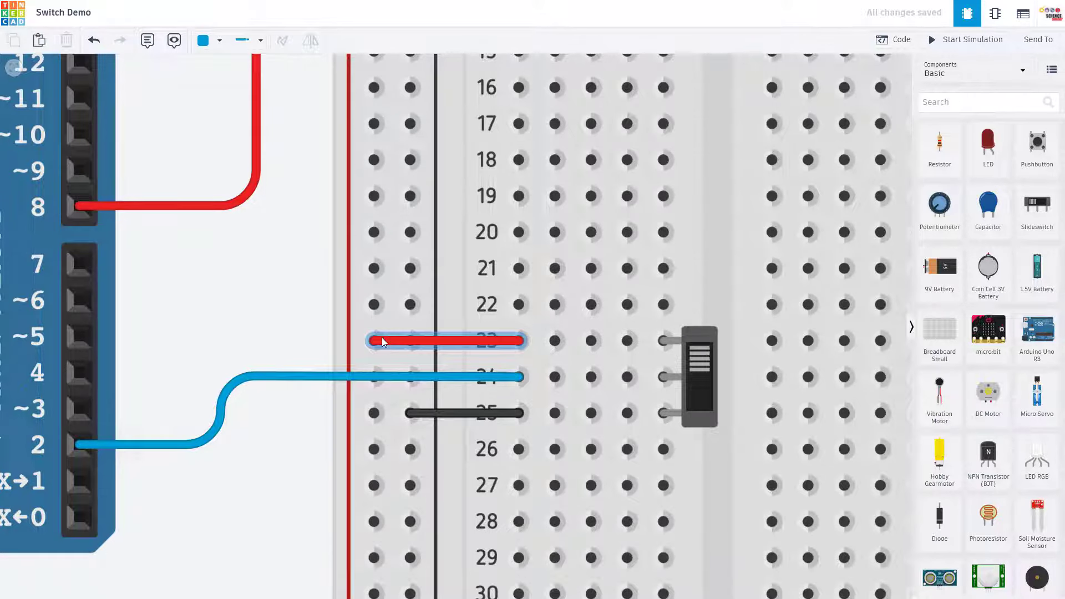
# Step: Check the red wire feeding the switch and place a multimeter beside the board
pyautogui.click(410, 412)
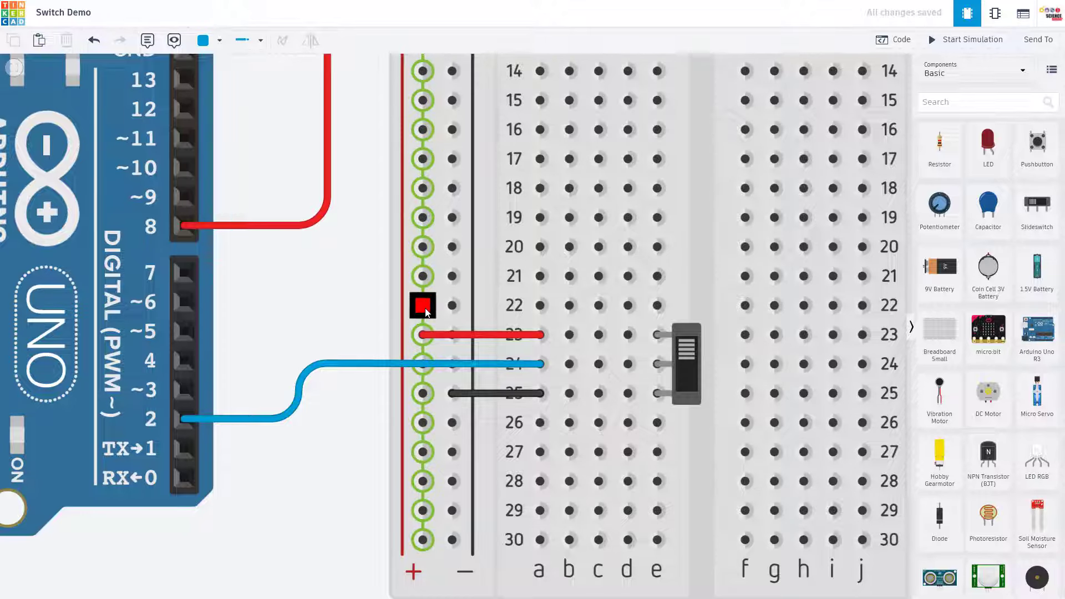
pyautogui.moveTo(421, 306); pyautogui.dragTo(183, 419)
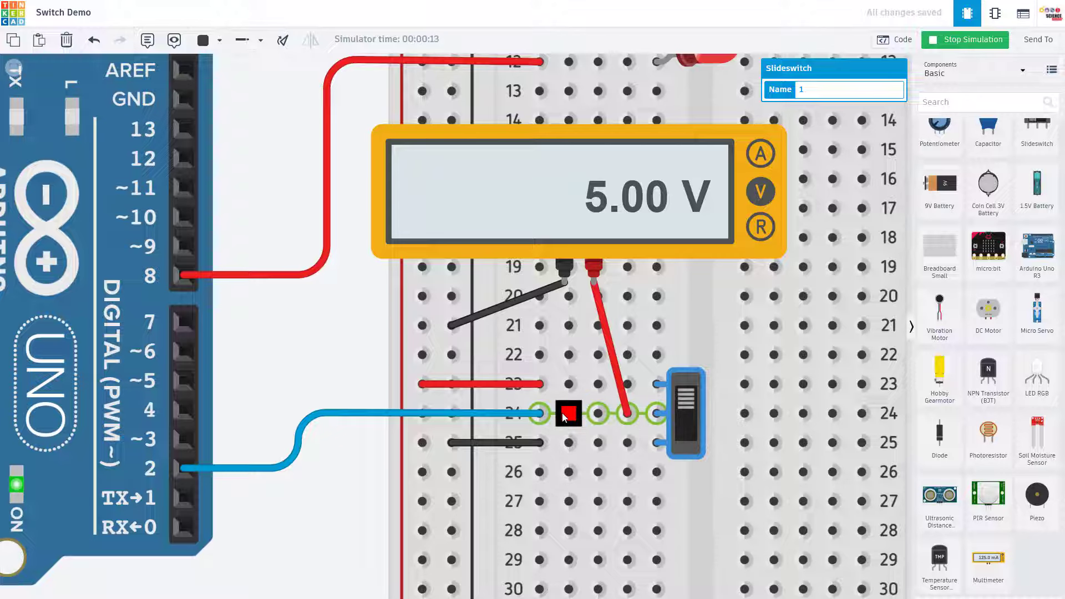
# Step: Flip the slide switch and back so the multimeter drops from 5.00 V to millivolts
pyautogui.click(684, 413)
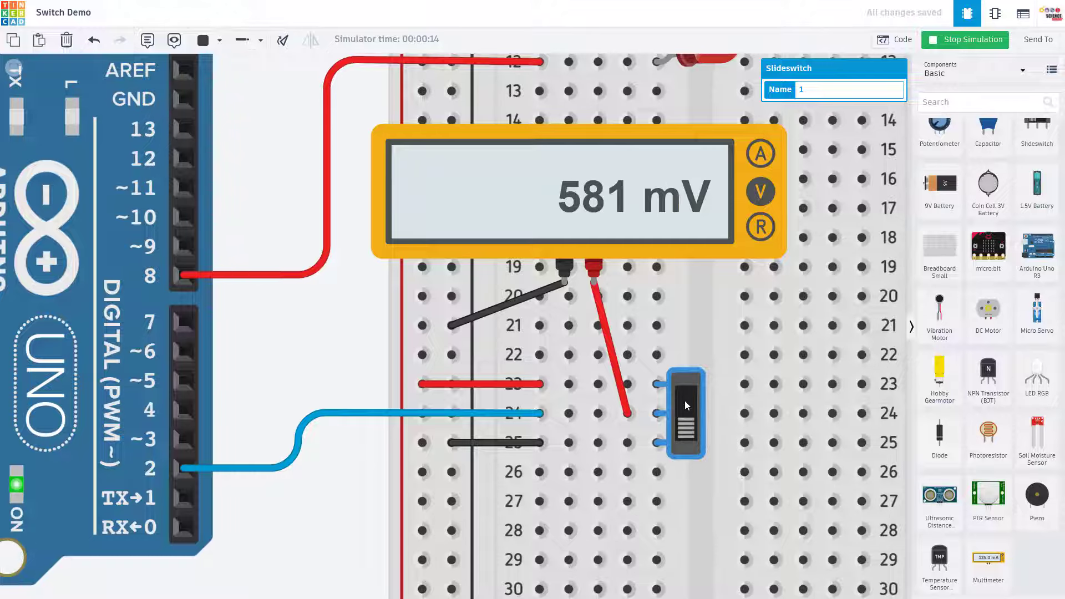
pyautogui.click(685, 413)
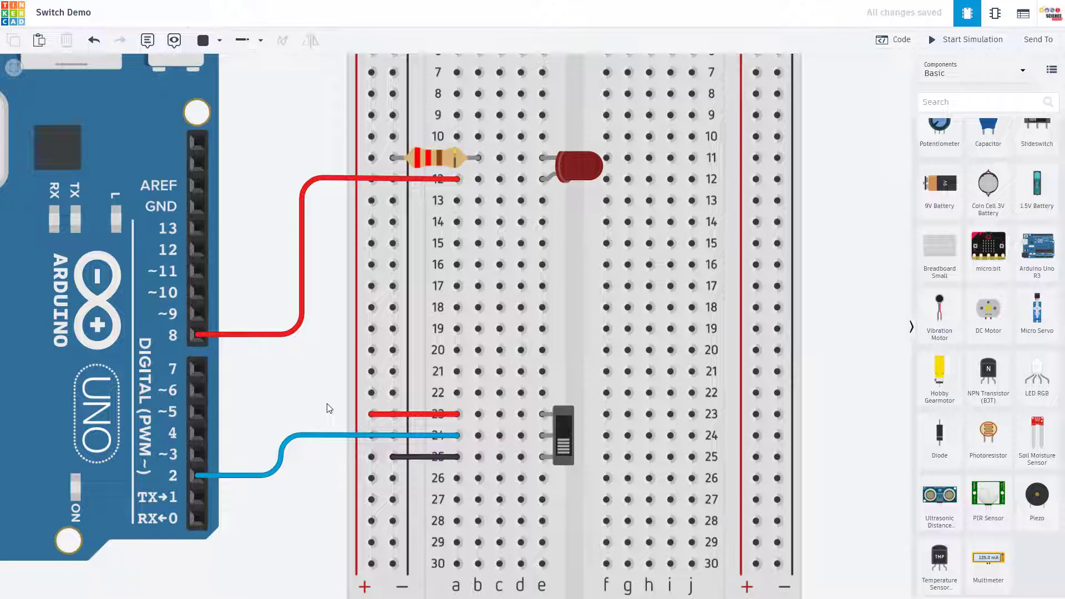
pyautogui.moveTo(988, 247)
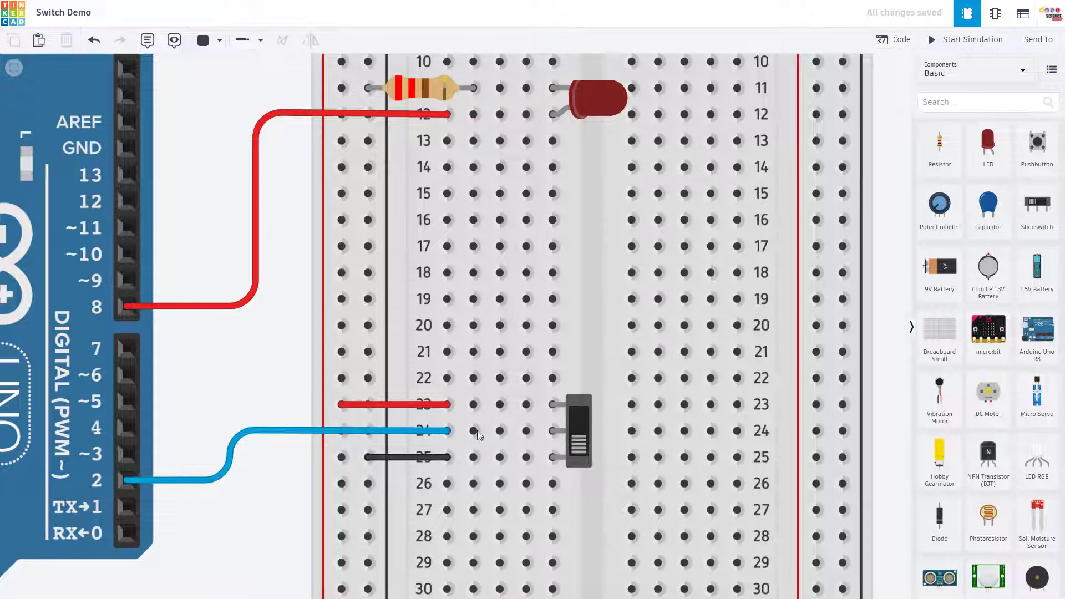
pyautogui.moveTo(551, 455)
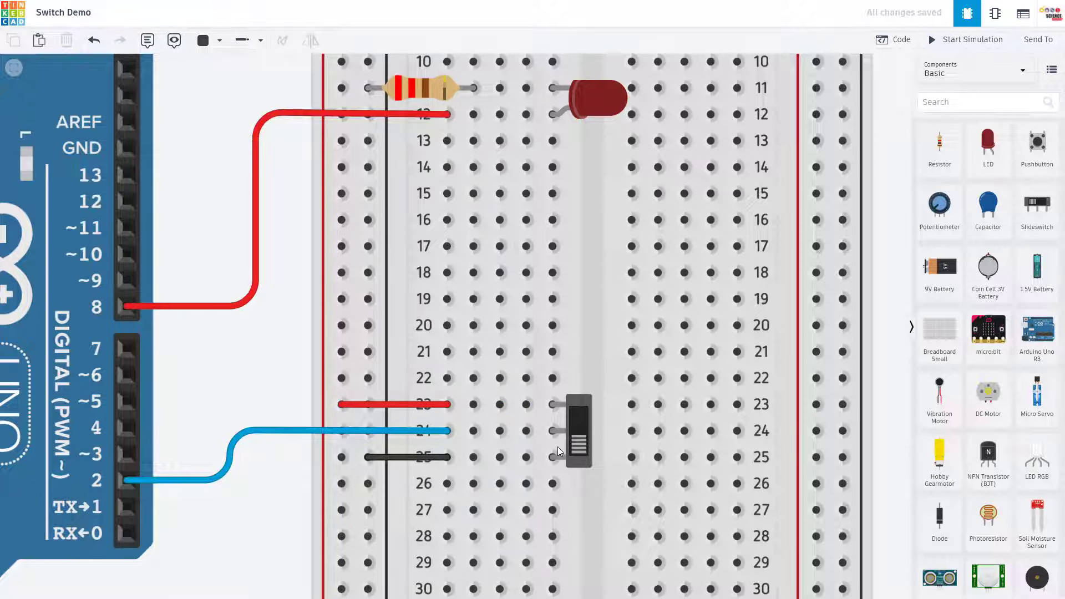
pyautogui.click(893, 39)
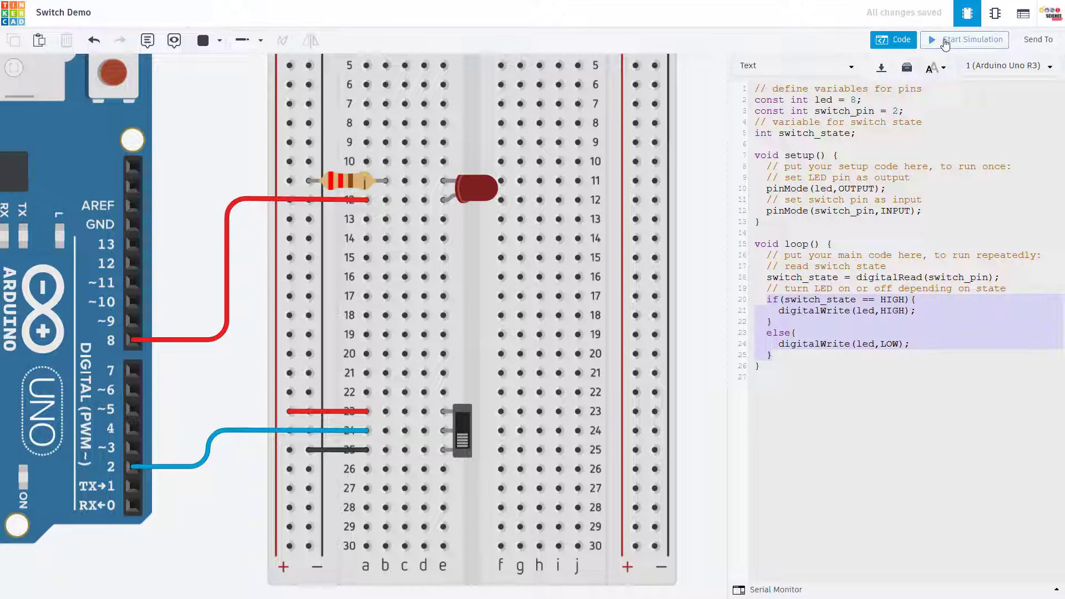
# Step: Run the simulation, flip the switch to light the LED, then flip it back dark
pyautogui.click(972, 40)
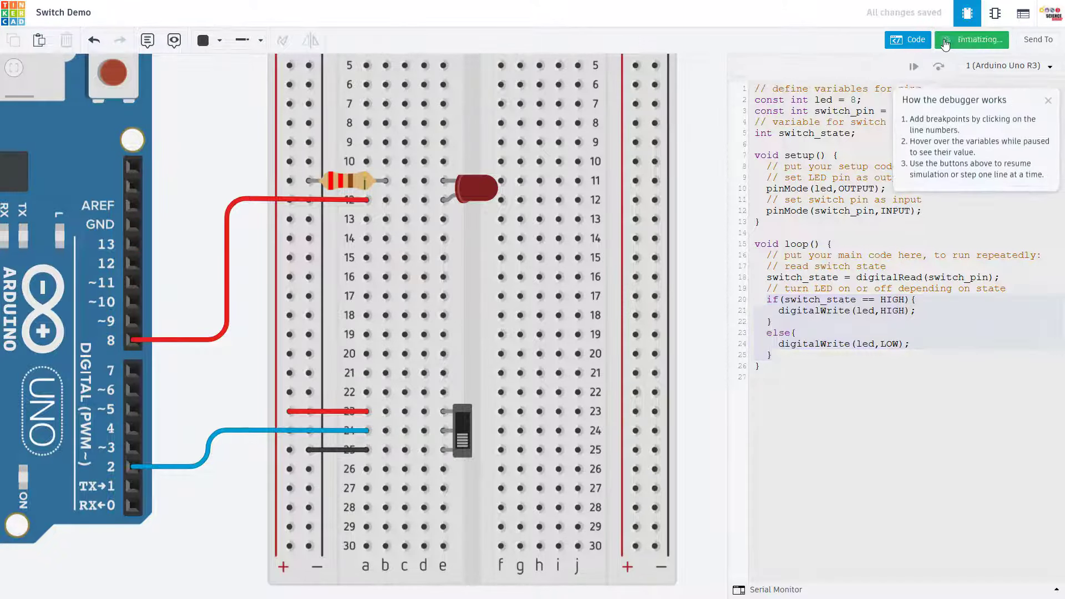
pyautogui.click(972, 40)
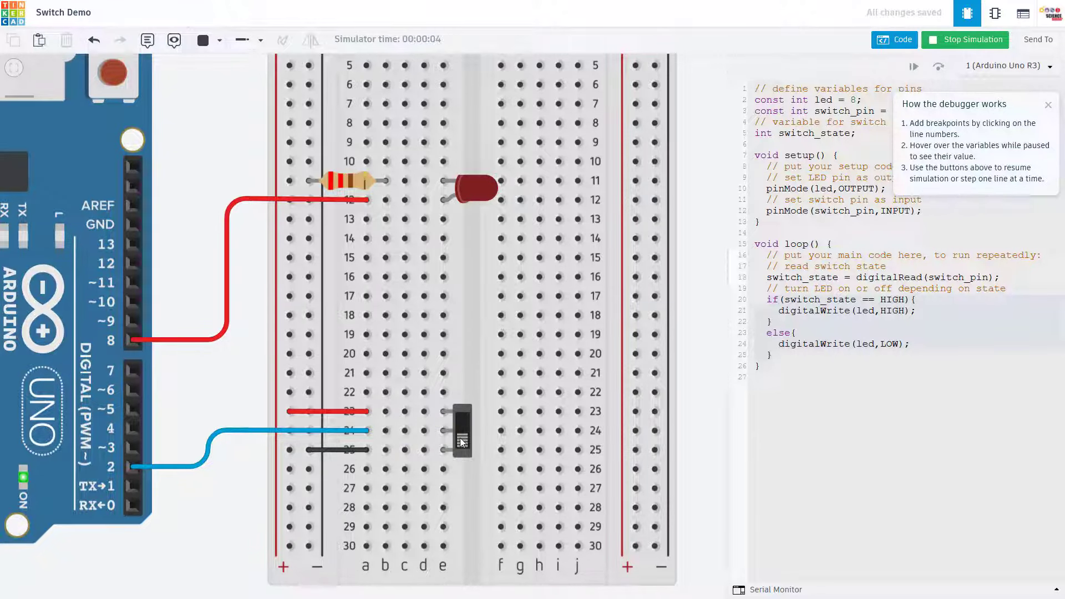
pyautogui.click(460, 431)
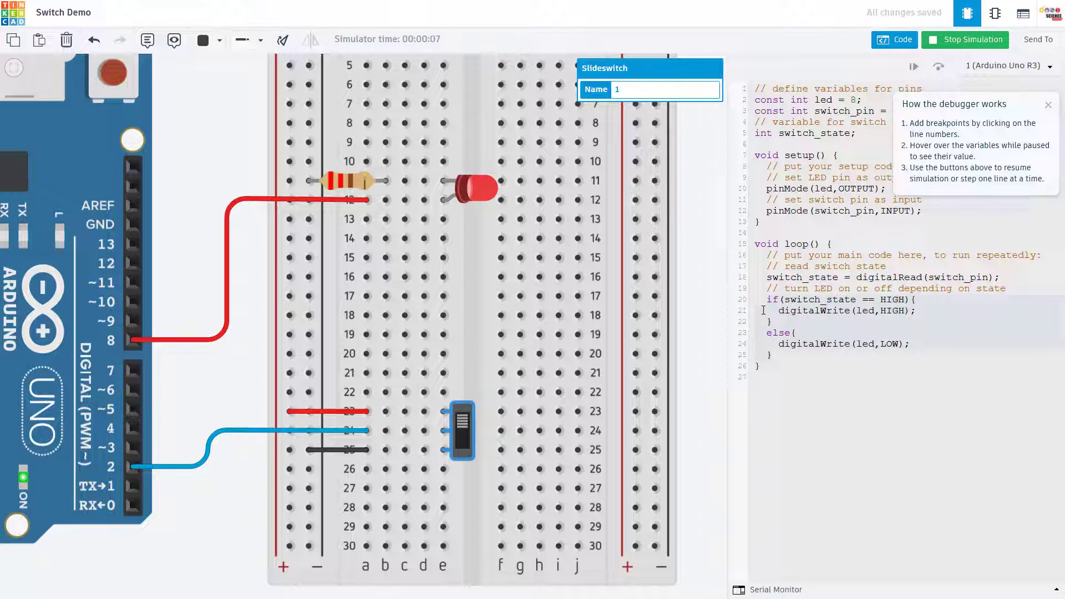
pyautogui.click(964, 40)
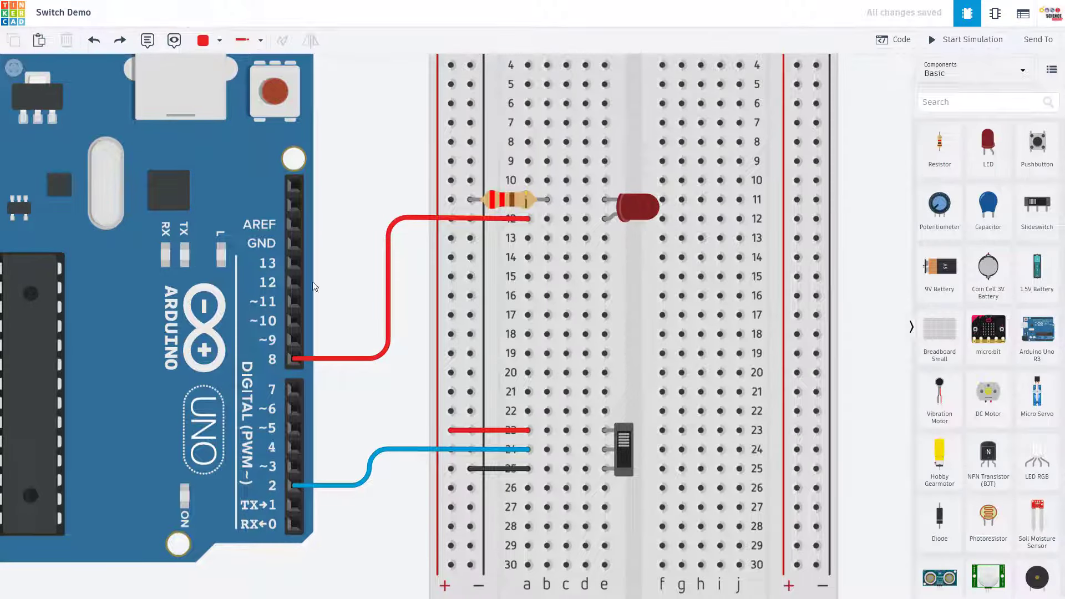
pyautogui.moveTo(353, 262)
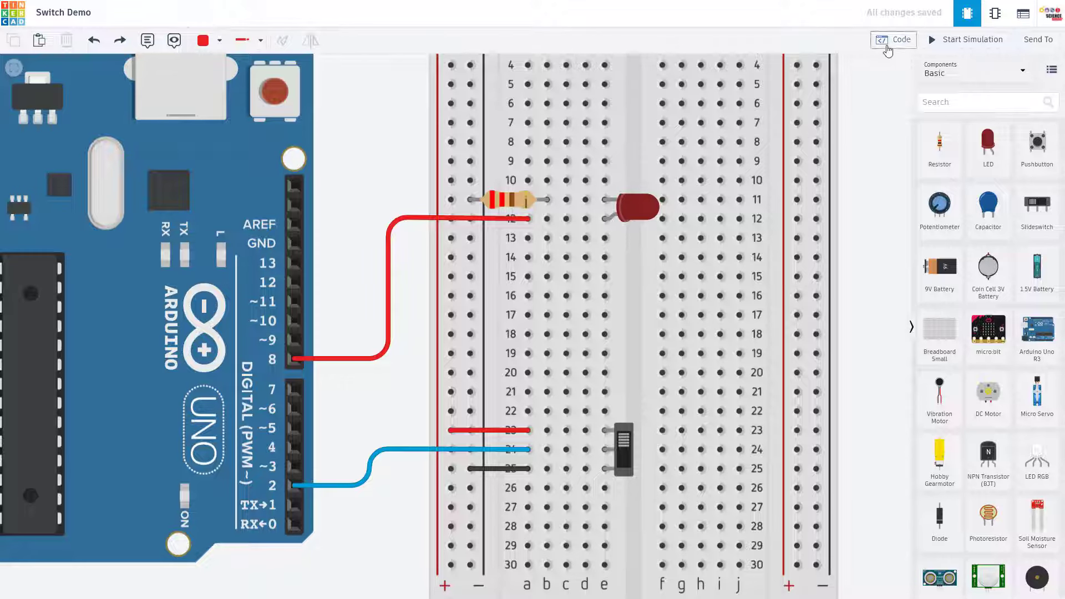
pyautogui.moveTo(891, 39)
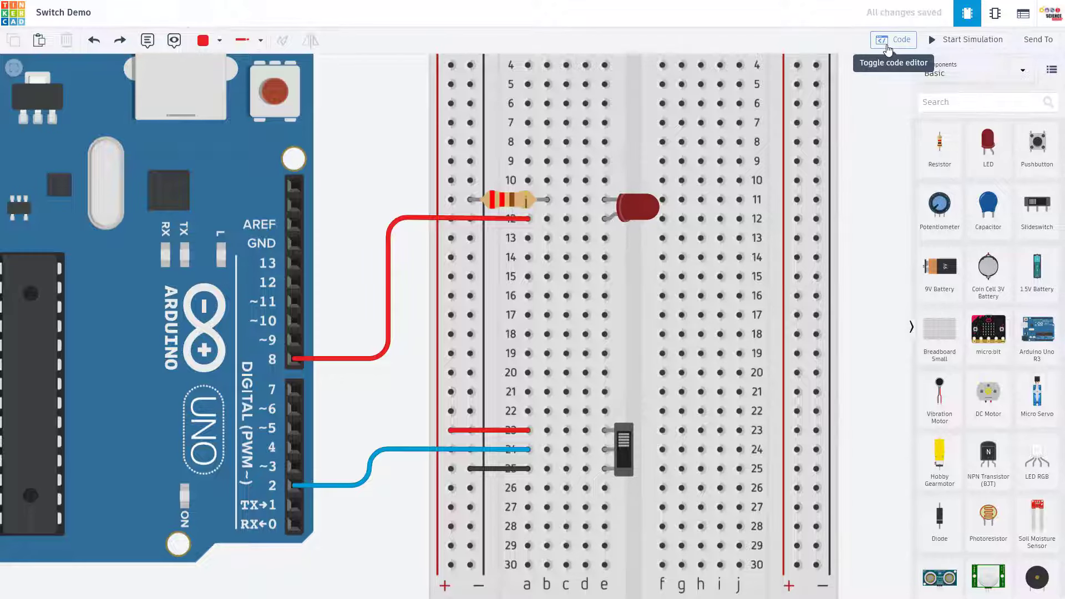
pyautogui.moveTo(680, 484)
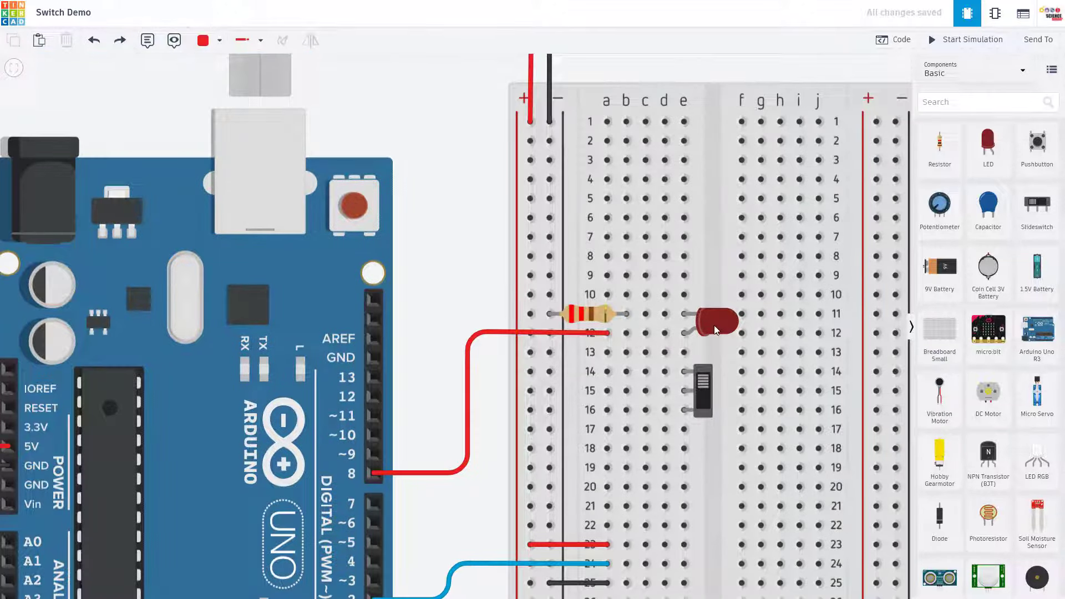
# Step: Wire power along row 15 to the switch and jumper the LED's row 12 to row 14
pyautogui.click(712, 323)
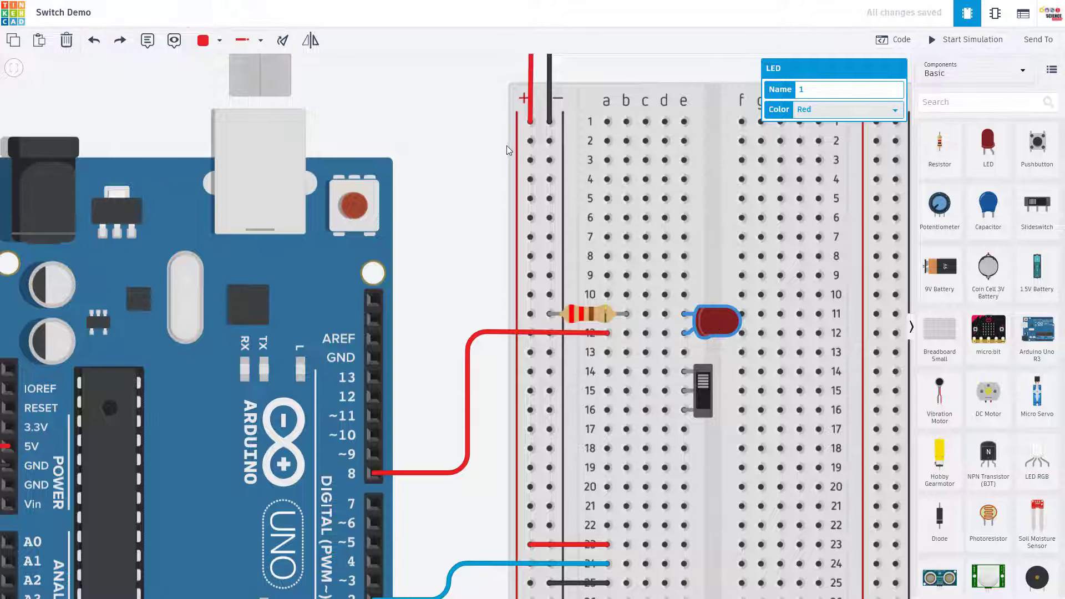
pyautogui.click(492, 338)
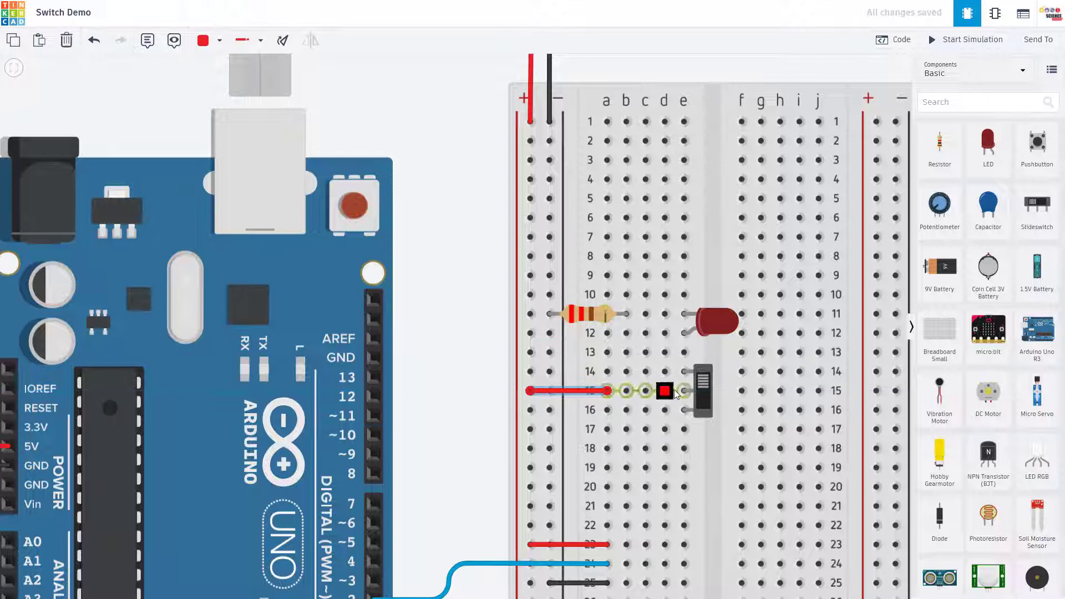
pyautogui.moveTo(664, 390); pyautogui.dragTo(665, 372)
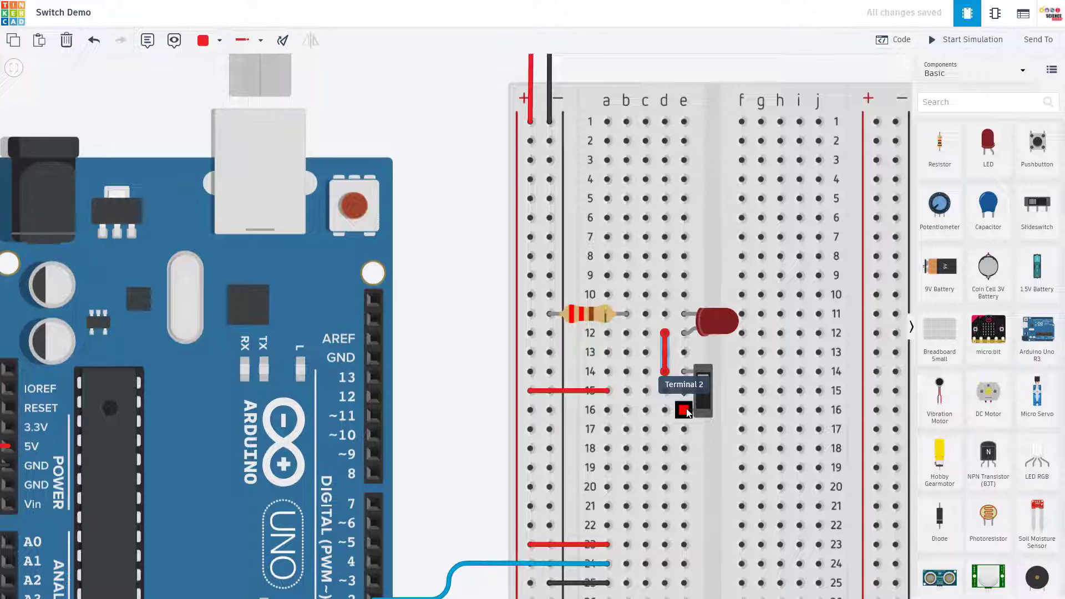
pyautogui.click(973, 40)
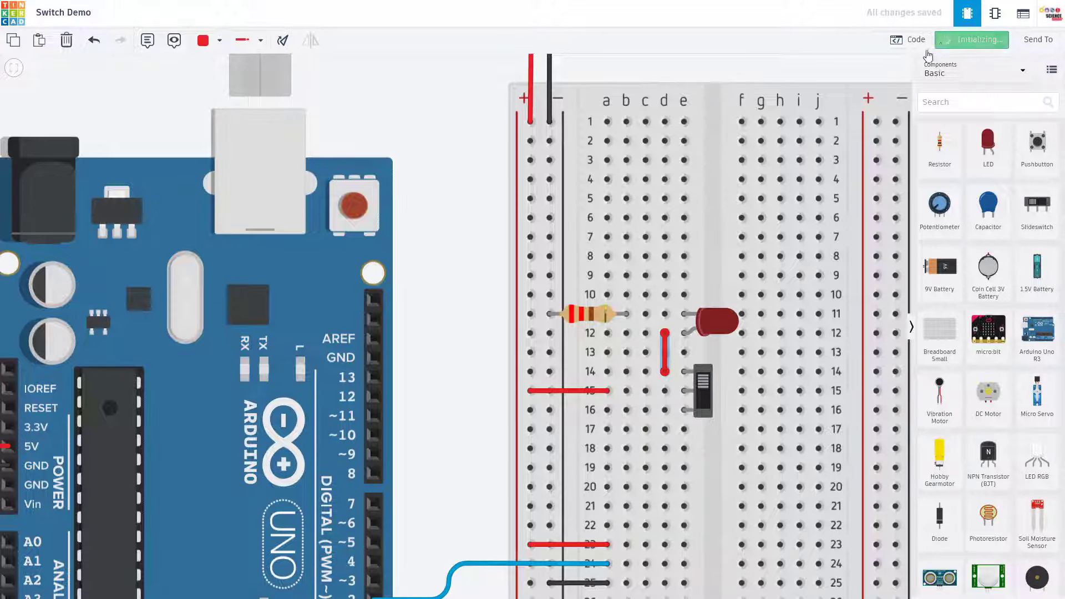
# Step: Simulate the rewired circuit, toggling the LED on and off, then show the sketch code
pyautogui.click(972, 40)
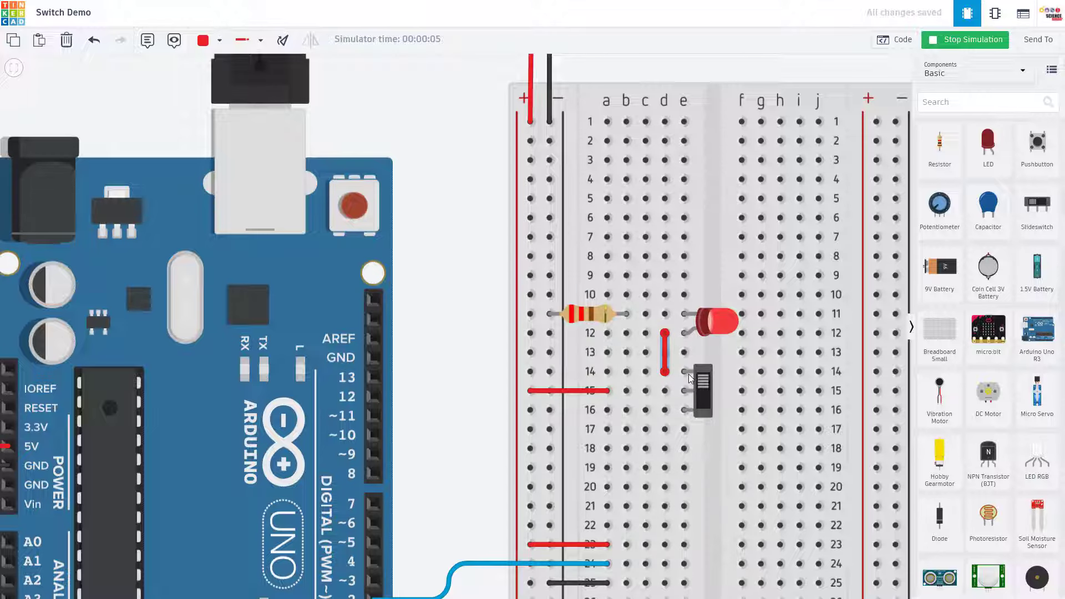
pyautogui.click(698, 389)
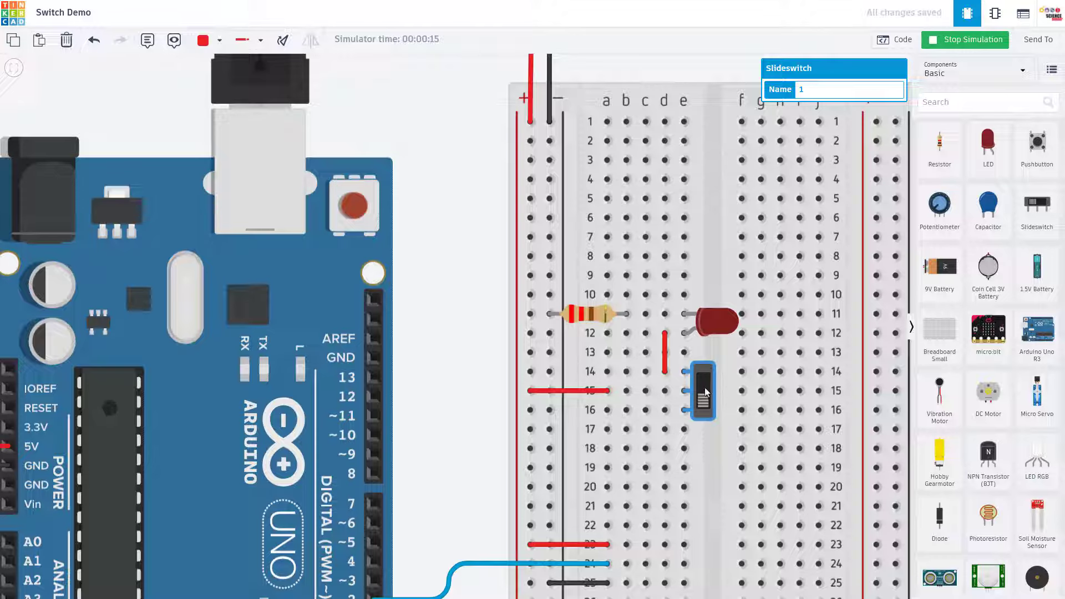
pyautogui.click(894, 40)
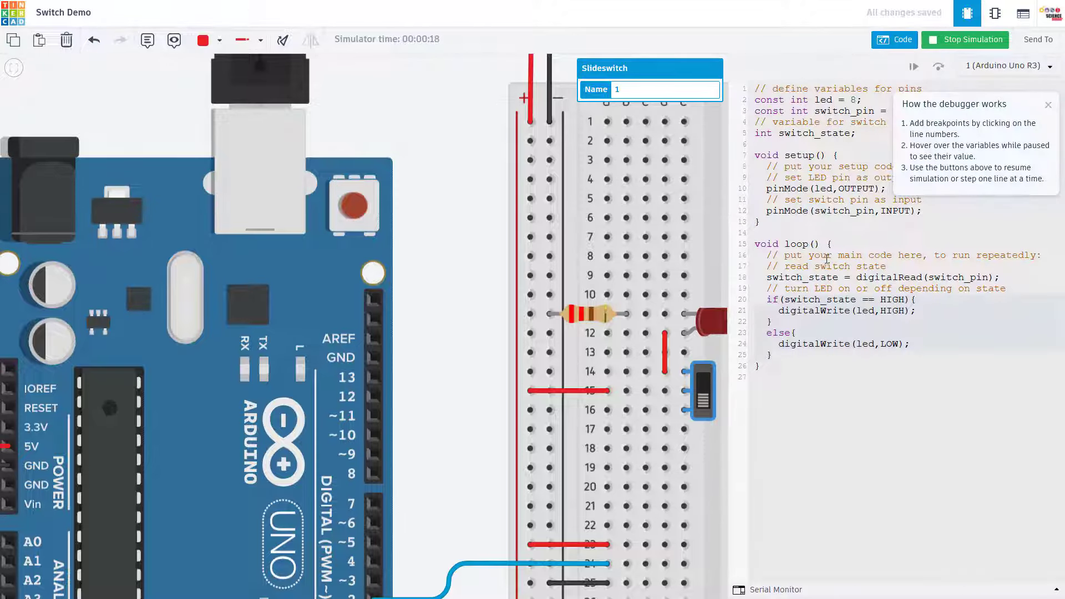
pyautogui.click(965, 40)
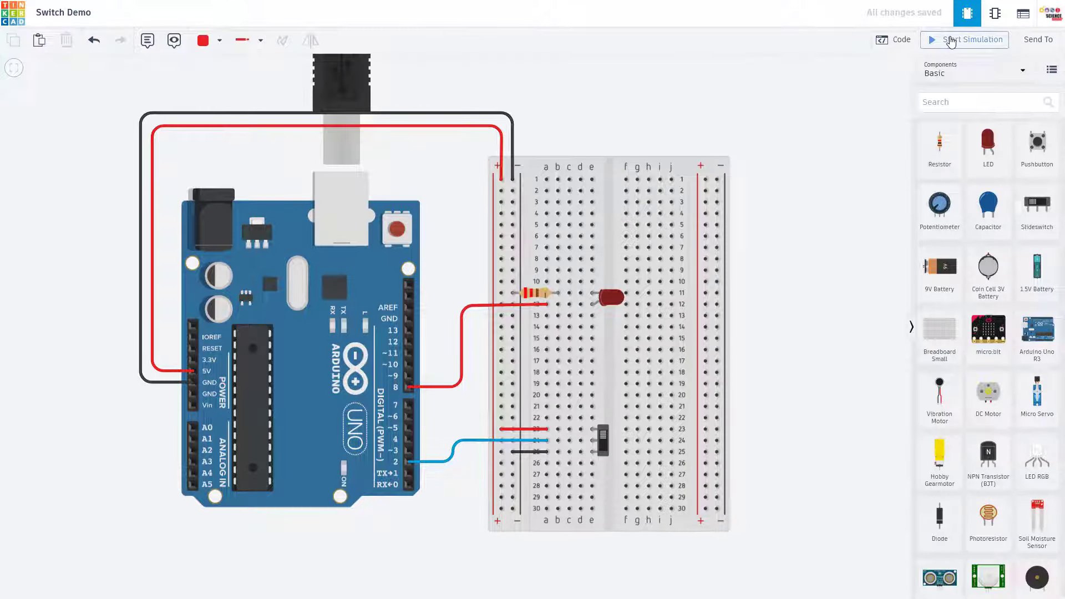
# Step: Restart the simulation and flip the slide switch at rows 23–25
pyautogui.click(973, 40)
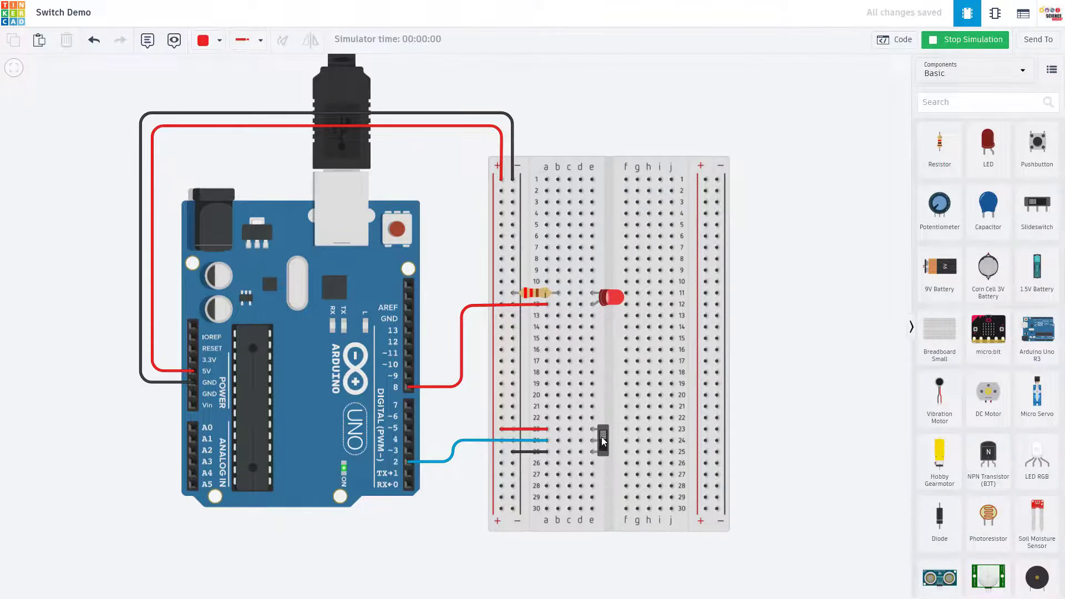
pyautogui.click(601, 440)
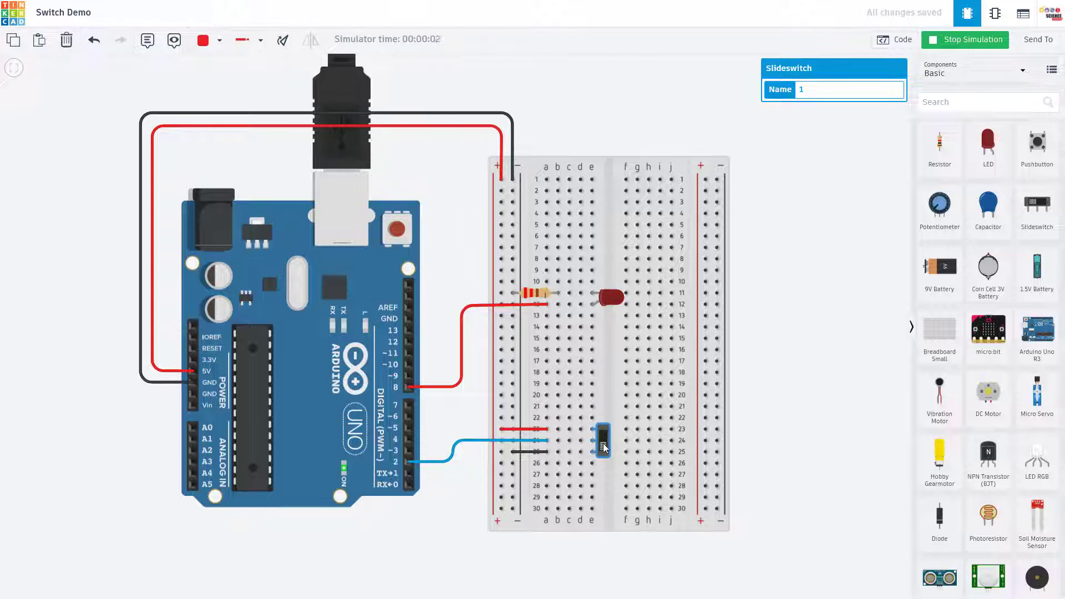